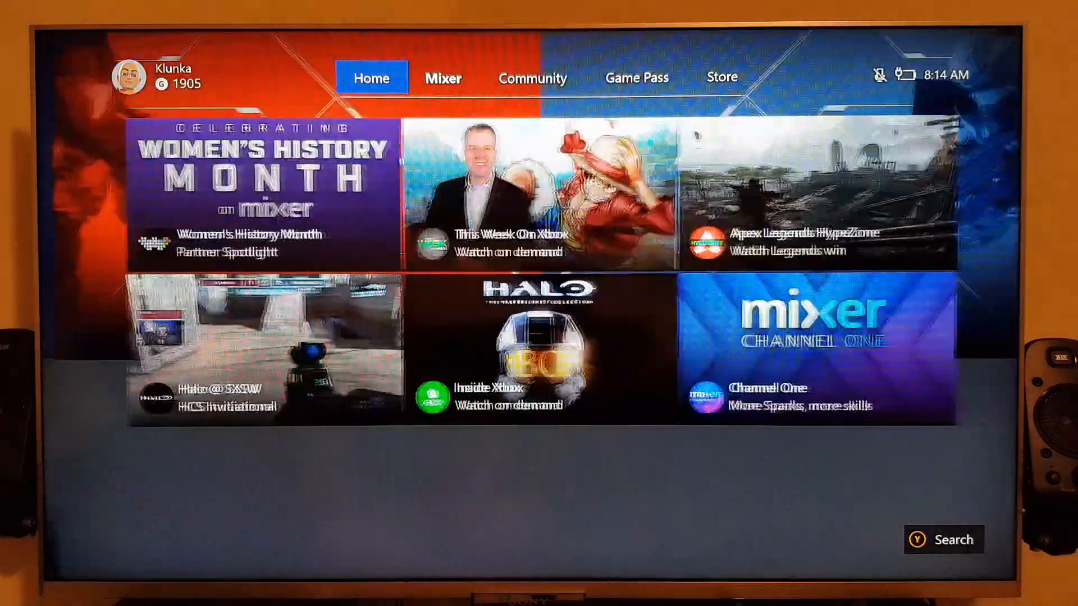
- Switch the dashboard to the Store tab and scroll down to the Search category row
click(722, 77)
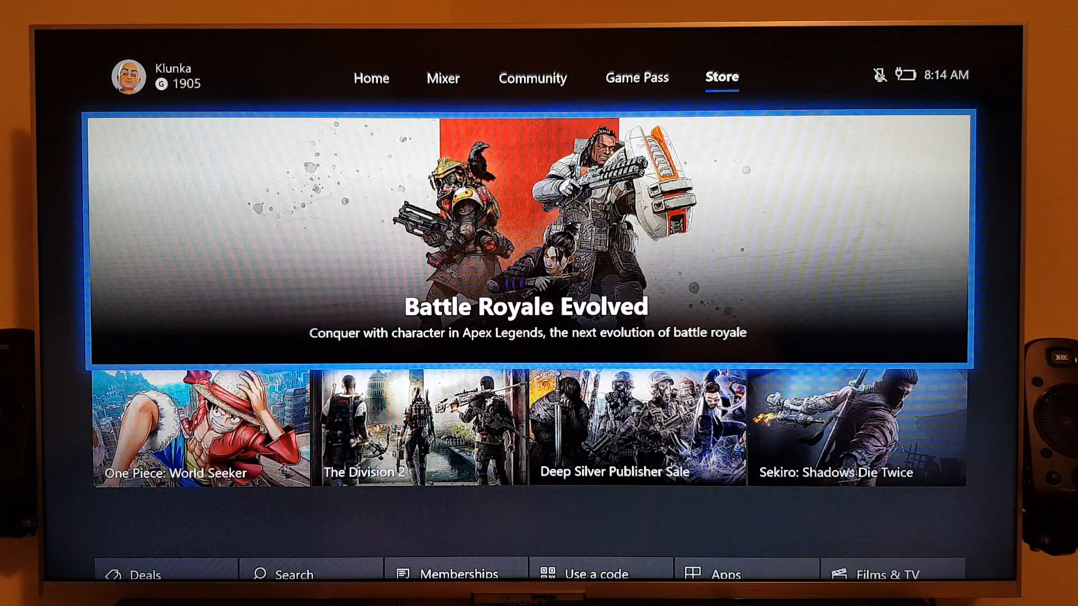
scroll(down, 3)
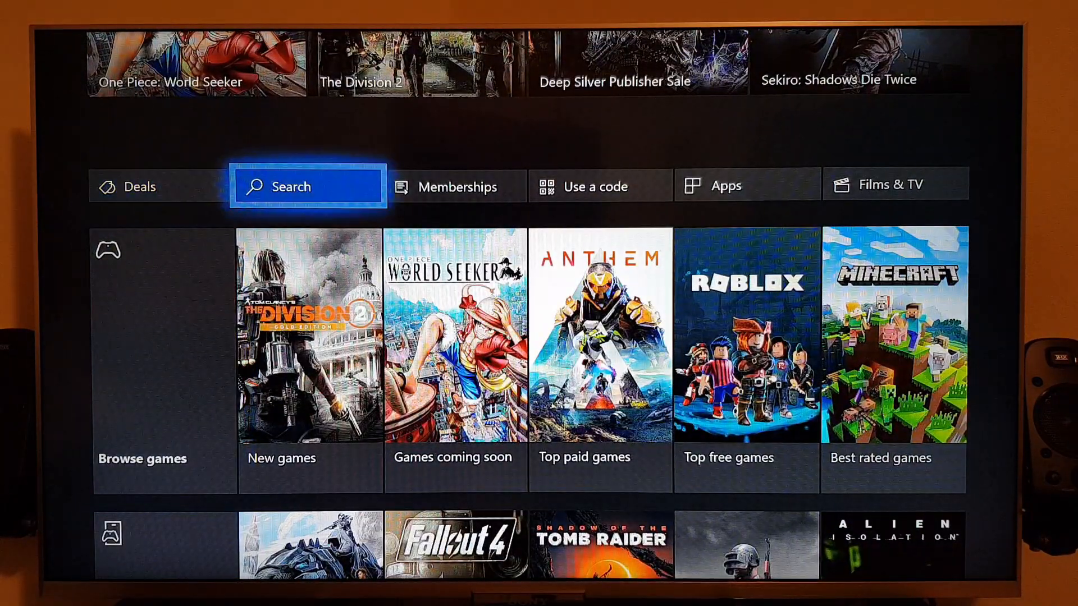
- Search the Store for 'wire' and open the Wireless Display app page
click(308, 186)
text(w)
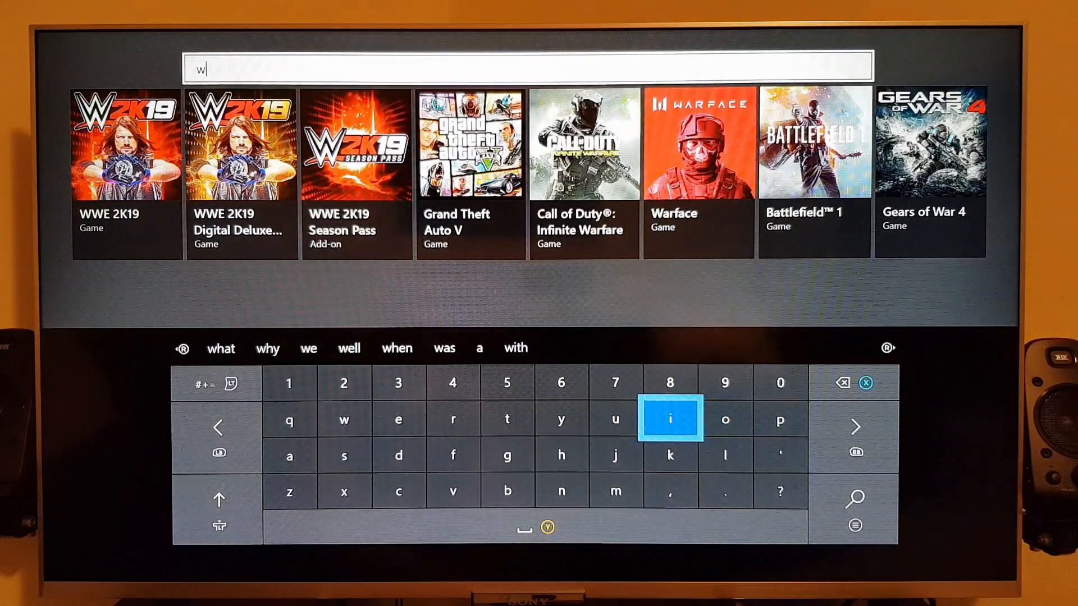
click(671, 419)
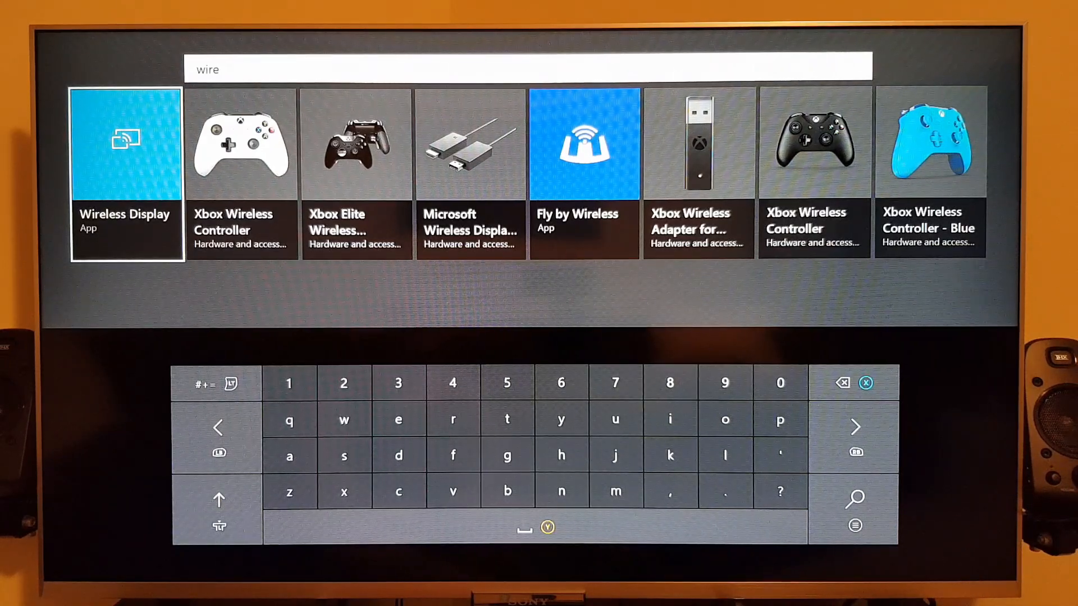
click(126, 173)
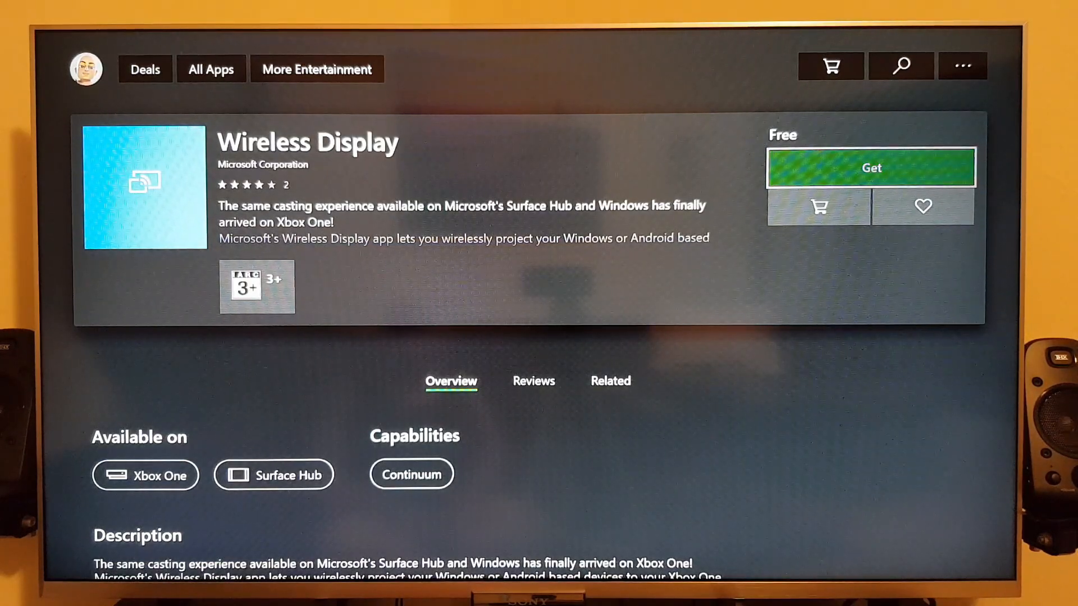
- Get the free Wireless Display app, then launch it once installed
click(870, 167)
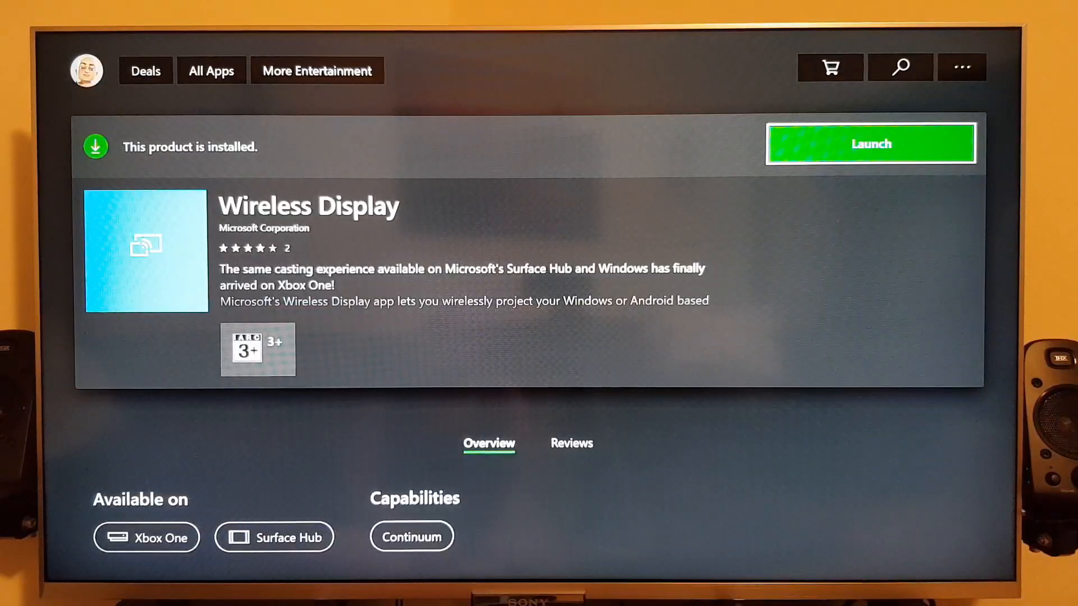
click(870, 144)
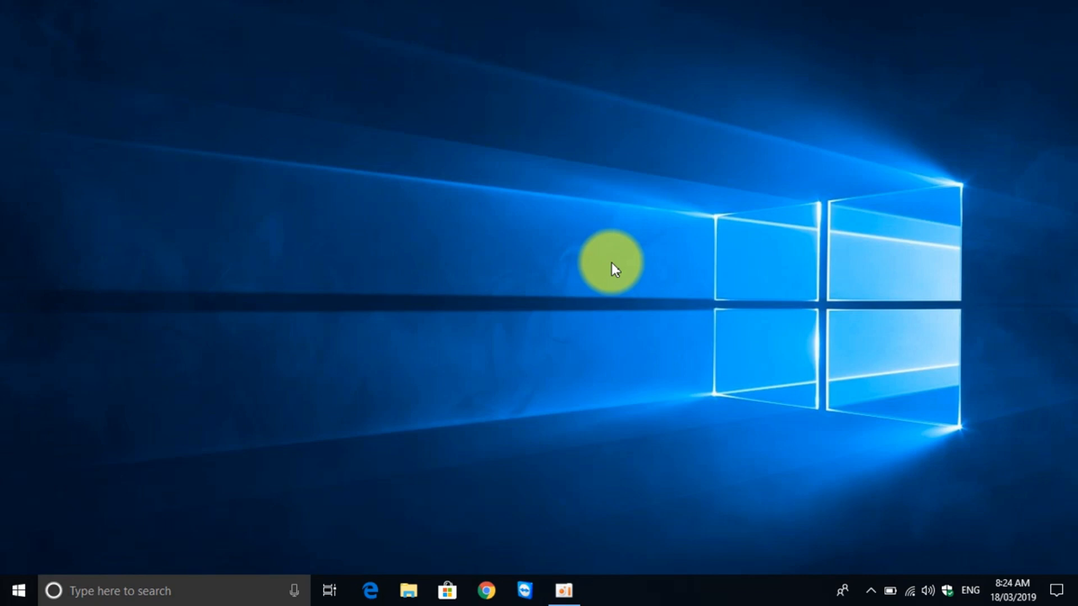
mouse_move(1062, 543)
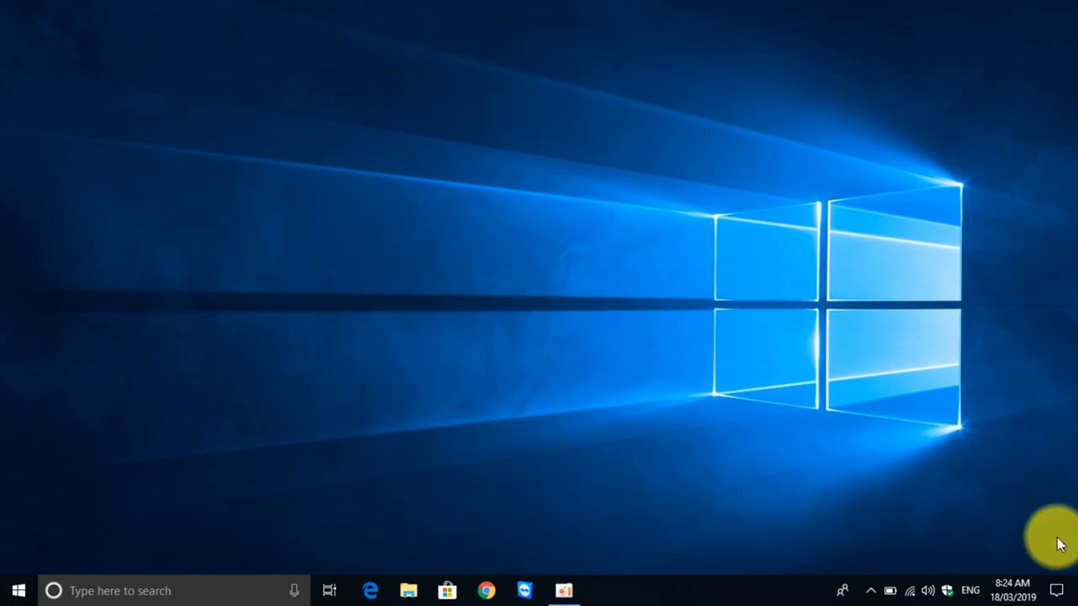
mouse_move(1065, 590)
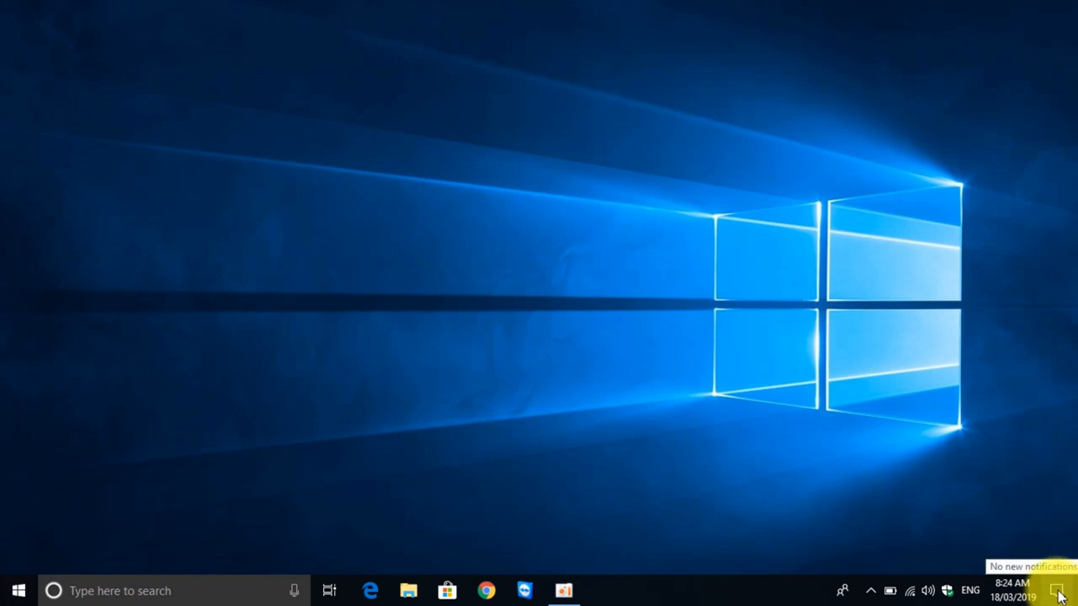
- Open the Action Center from the right end of the taskbar
click(1061, 591)
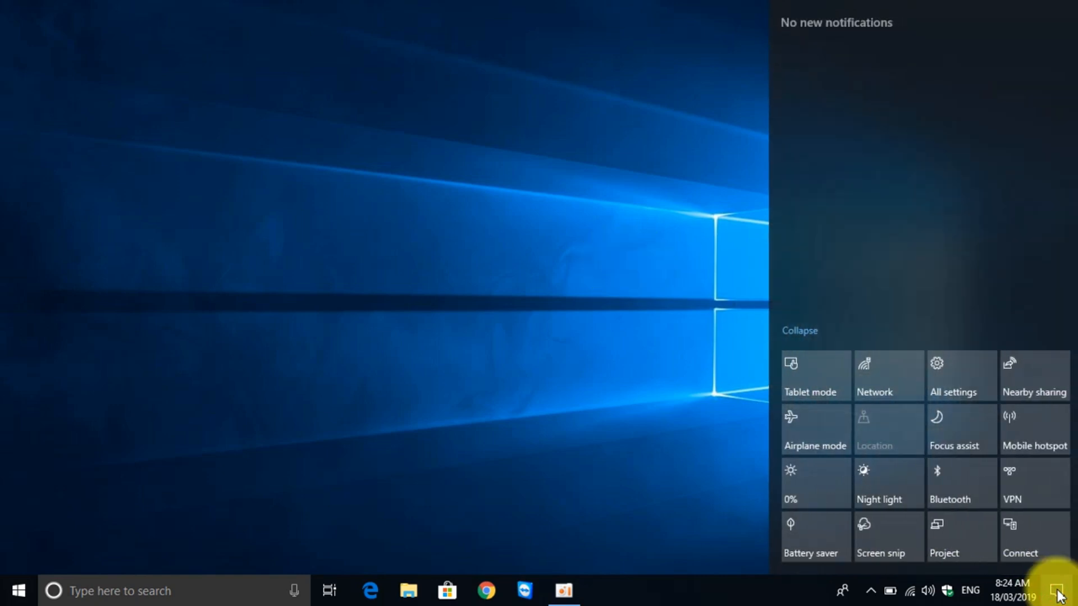
mouse_move(1032, 536)
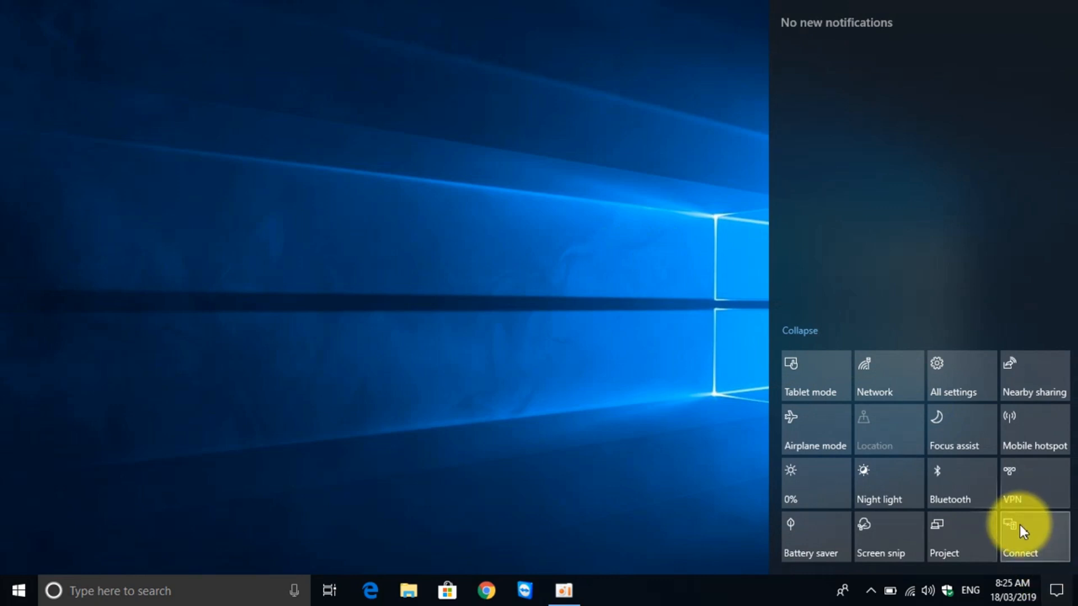
mouse_move(1022, 538)
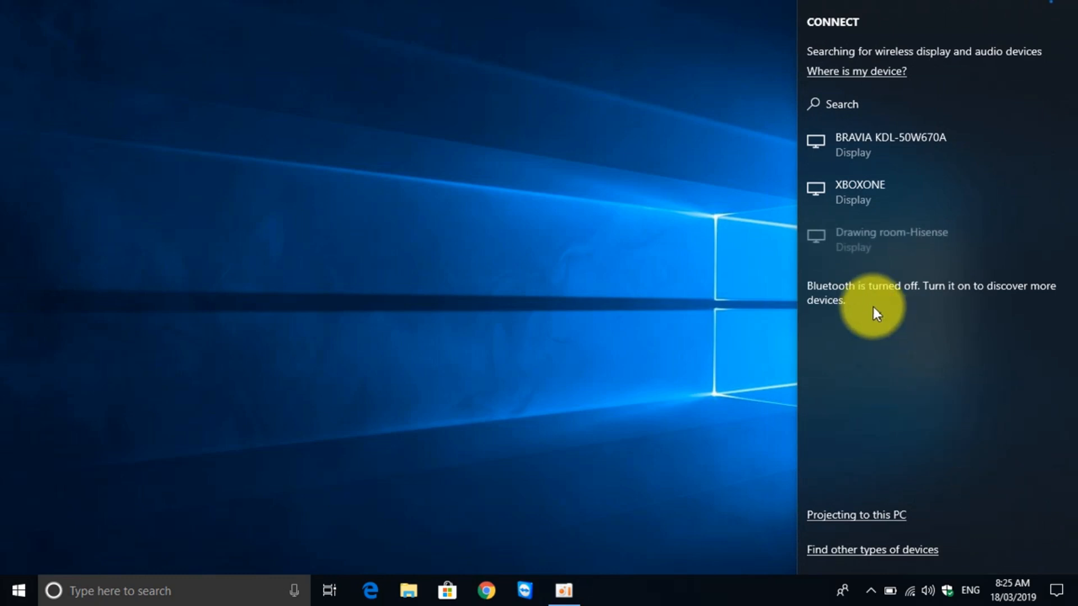
mouse_move(888, 196)
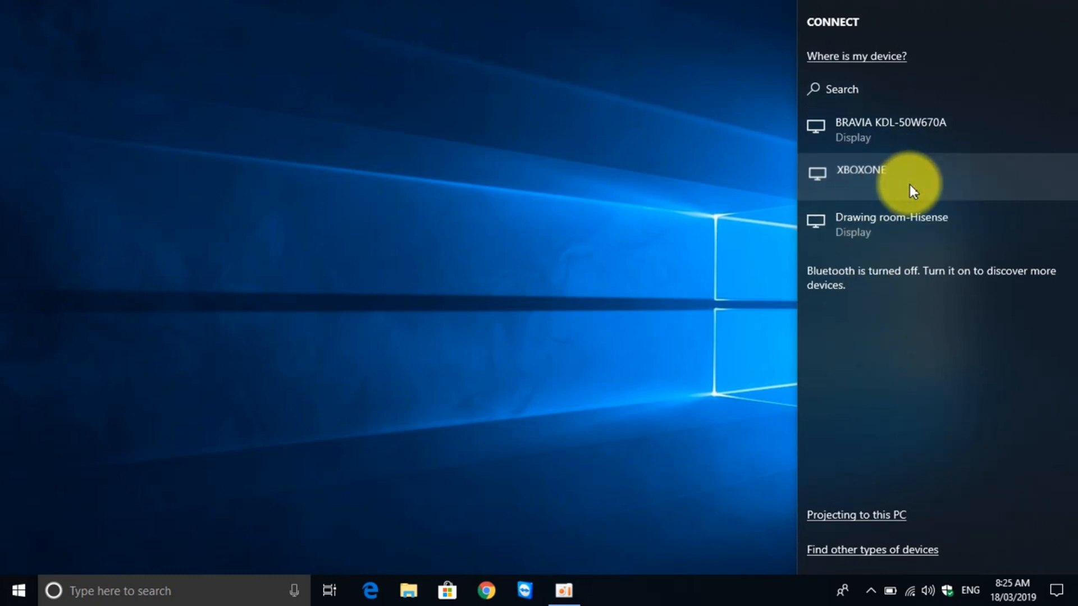
- Use the Connect quick action to pick XBOXONE from the available displays
click(859, 170)
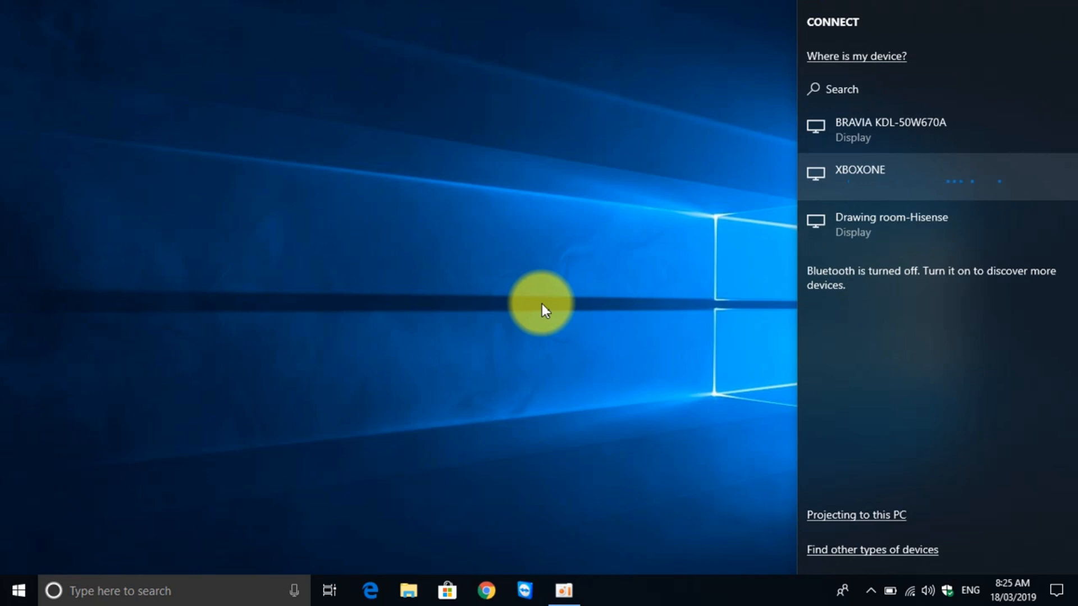
click(859, 169)
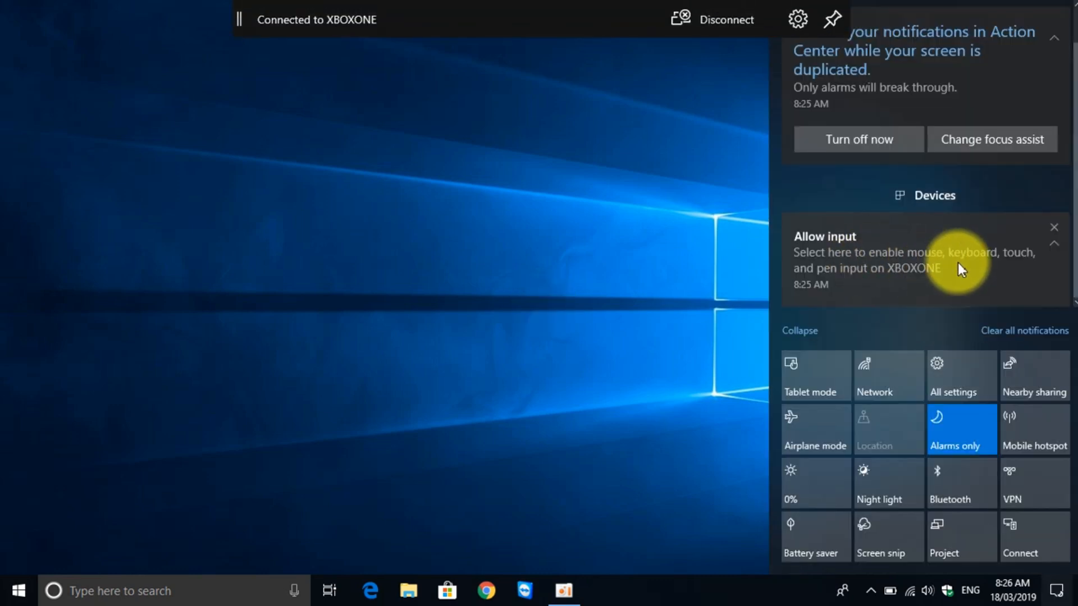
mouse_move(928, 267)
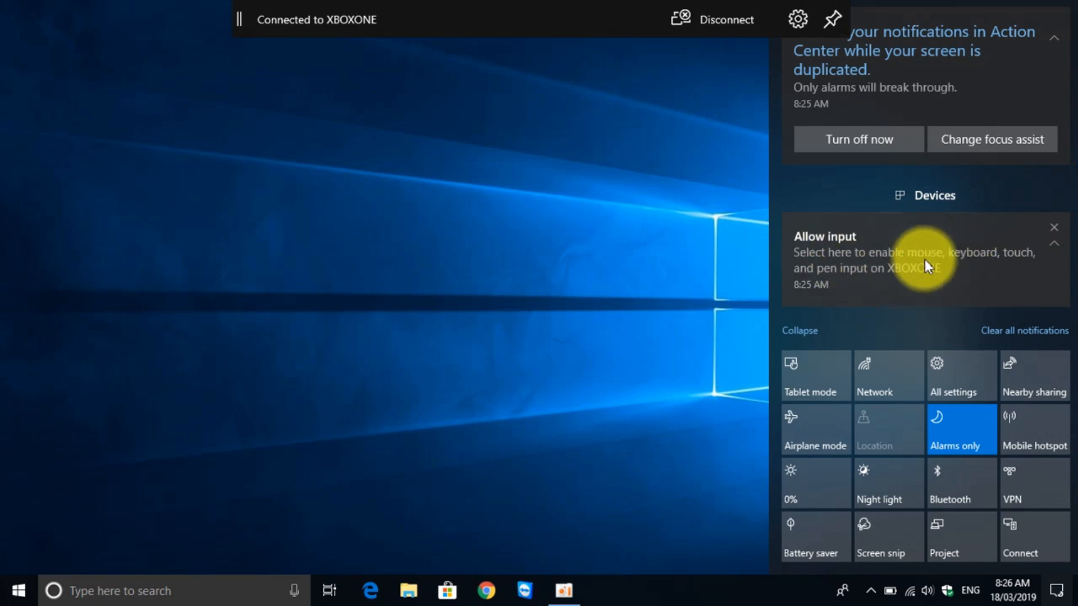